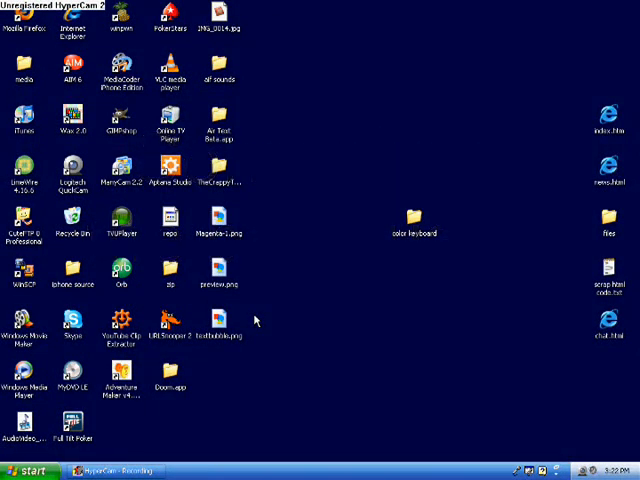
{"action": "mouse_move", "coordinate": [258, 318]}
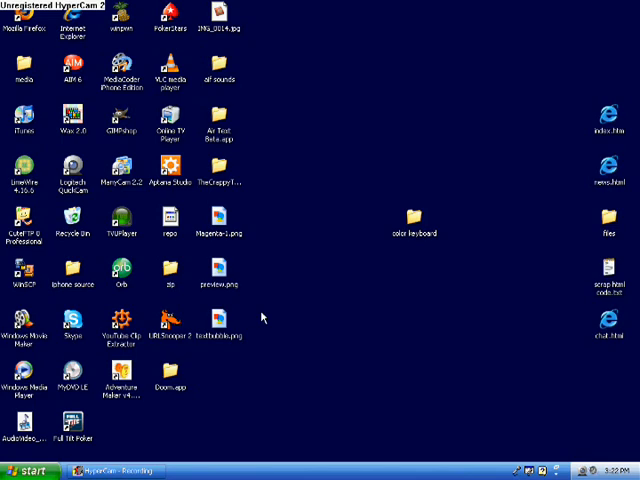
{"action": "mouse_move", "coordinate": [393, 306]}
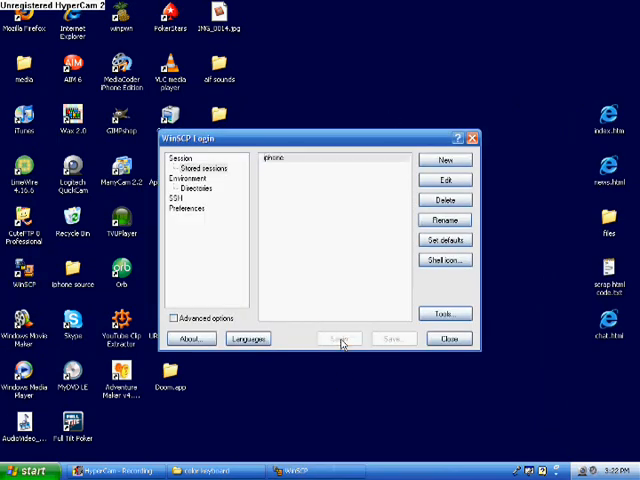
Log in to the stored 'iphone' SFTP session from the WinSCP Login dialog
{"action": "left_click", "coordinate": [338, 338]}
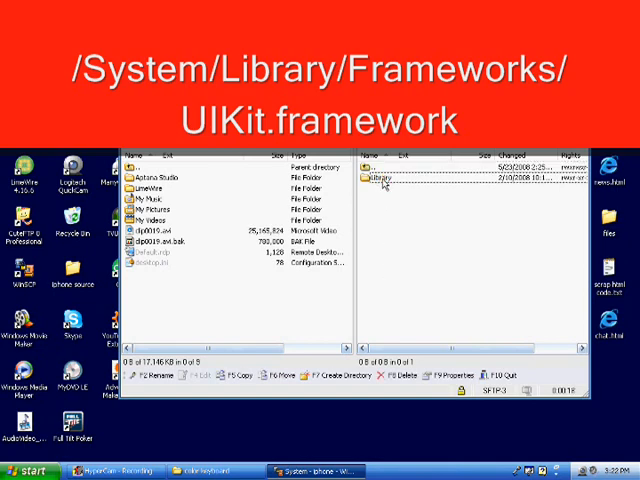
Browse the phone's Library and Frameworks folders into UIKit.framework and scroll its contents
{"action": "double_click", "coordinate": [384, 177]}
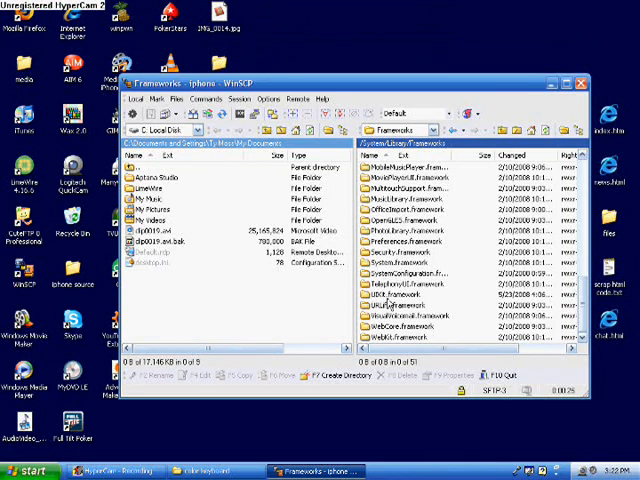
{"action": "double_click", "coordinate": [400, 313]}
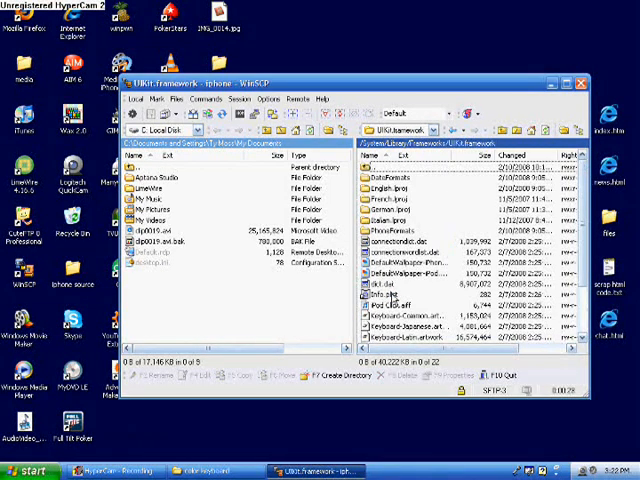
{"action": "scroll", "scroll_direction": "down", "scroll_amount": 3}
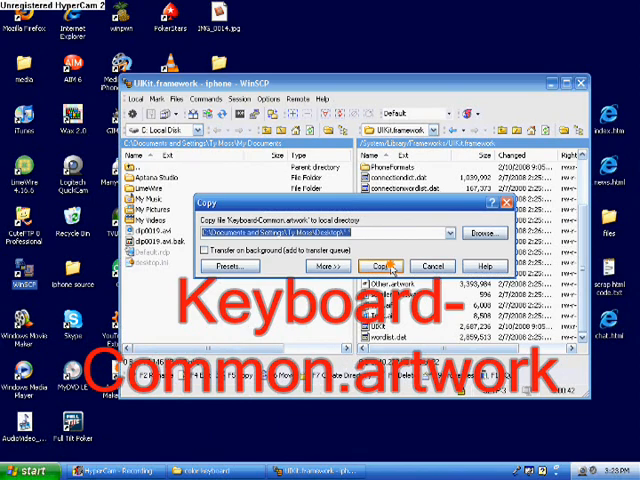
Copy Keyboard-Common.artwork and Keyboard-Latin.artwork from UIKit.framework to the Desktop
{"action": "left_click", "coordinate": [378, 266]}
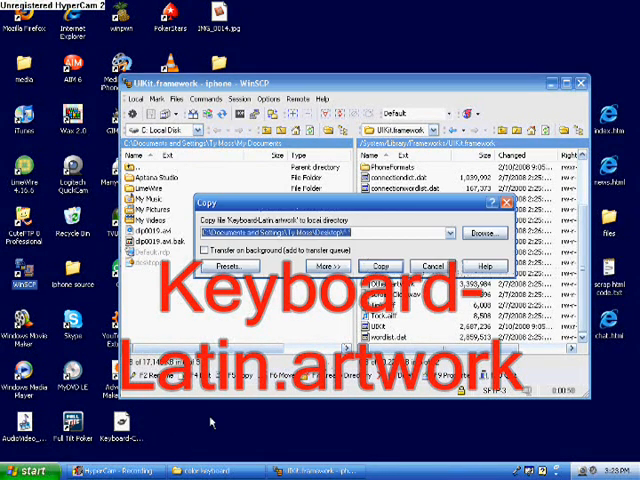
{"action": "left_click", "coordinate": [378, 266]}
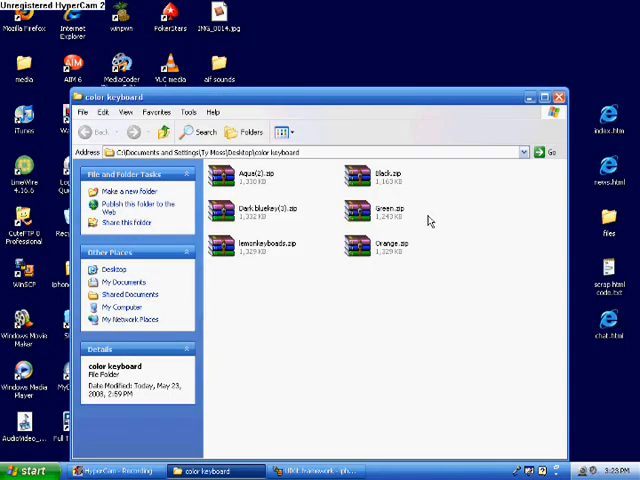
{"action": "mouse_move", "coordinate": [270, 215]}
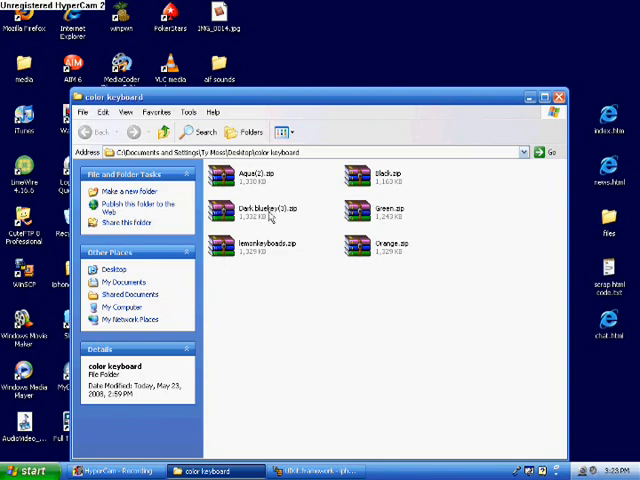
{"action": "mouse_move", "coordinate": [375, 230]}
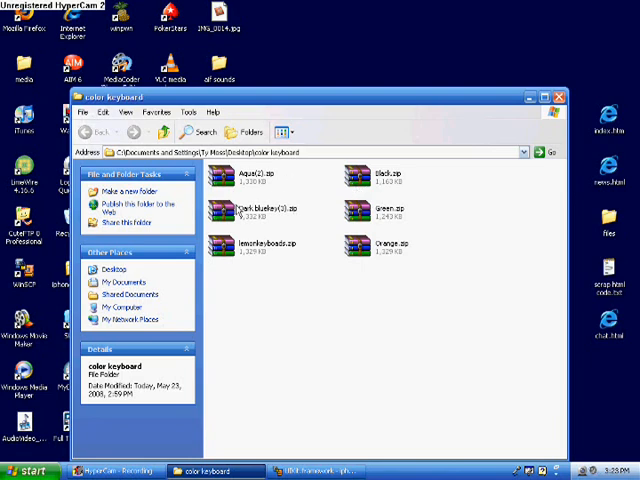
{"action": "mouse_move", "coordinate": [258, 252]}
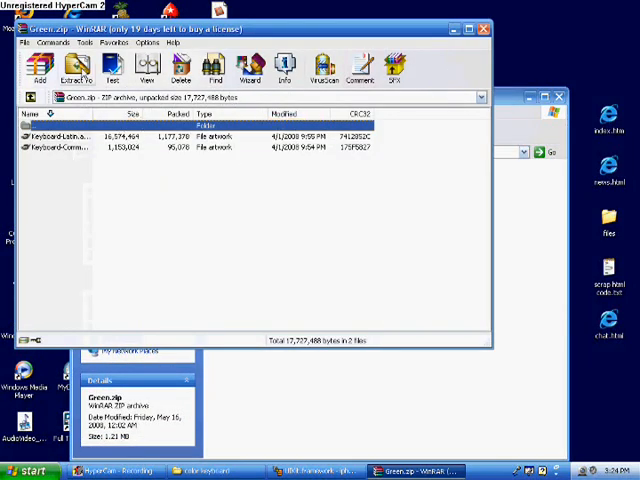
Extract Green.zip to the ...\color keyboard\Green destination folder
{"action": "left_click", "coordinate": [76, 67]}
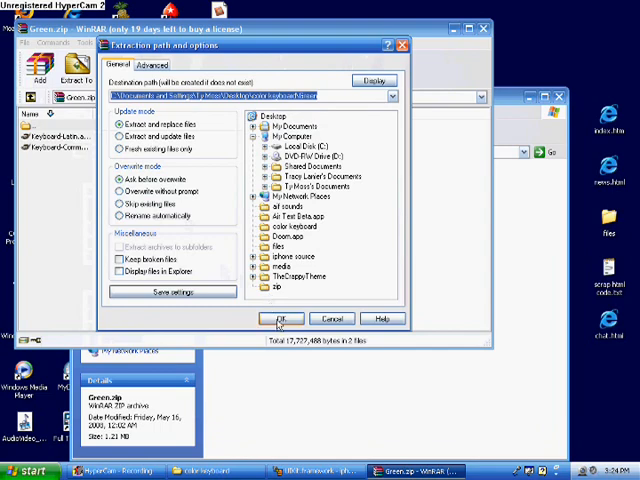
{"action": "left_click", "coordinate": [280, 318]}
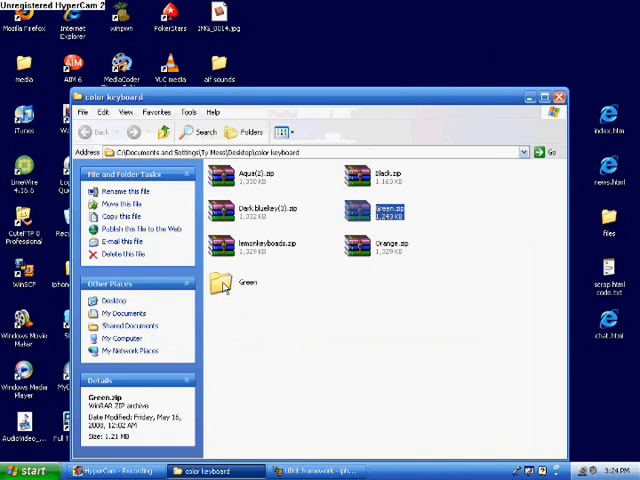
Open the extracted Green folder showing Keyboard-Common.artwork and Keyboard-Latin.artwork
{"action": "double_click", "coordinate": [225, 284]}
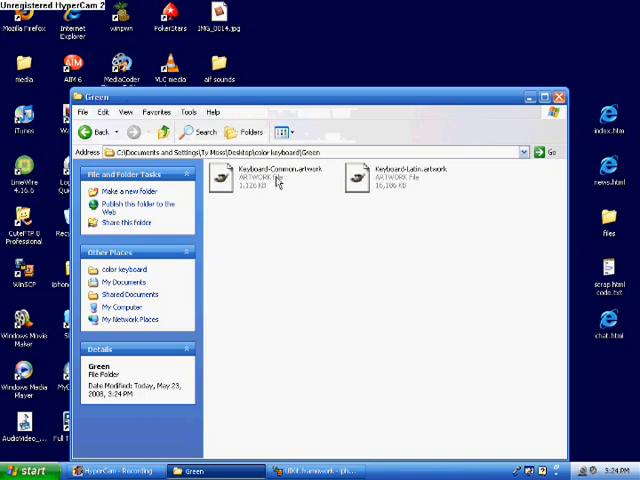
{"action": "mouse_move", "coordinate": [447, 183]}
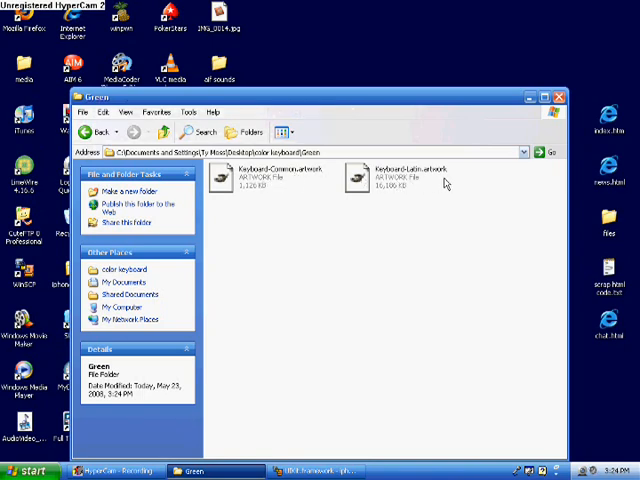
{"action": "mouse_move", "coordinate": [483, 197]}
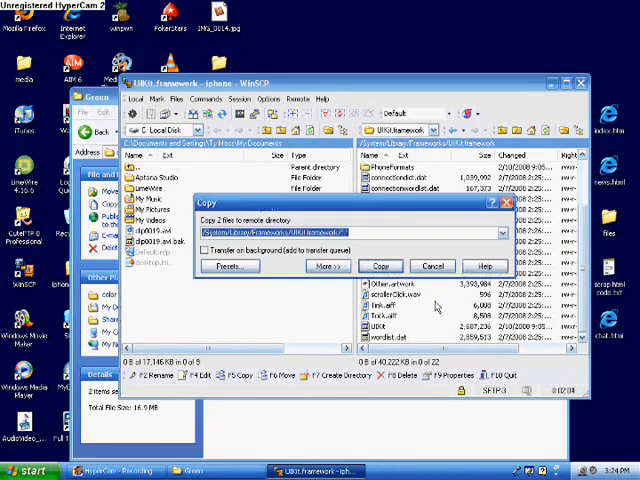
Upload both green artwork files to UIKit.framework, overwriting all existing files
{"action": "left_click", "coordinate": [379, 265]}
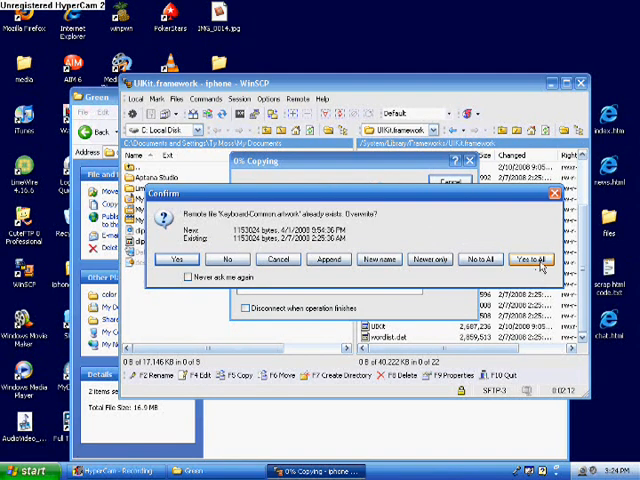
{"action": "left_click", "coordinate": [532, 259]}
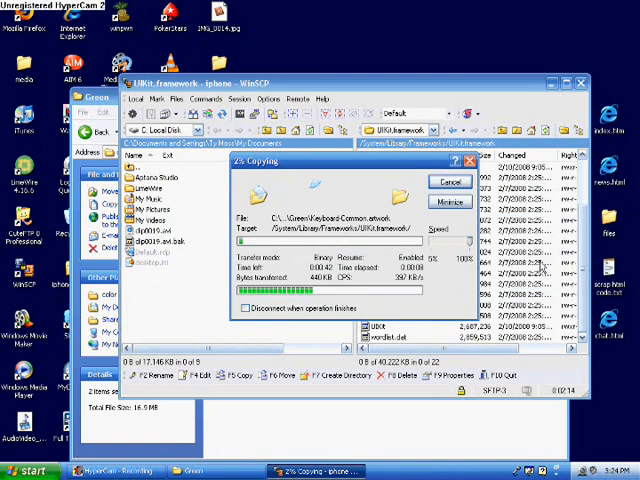